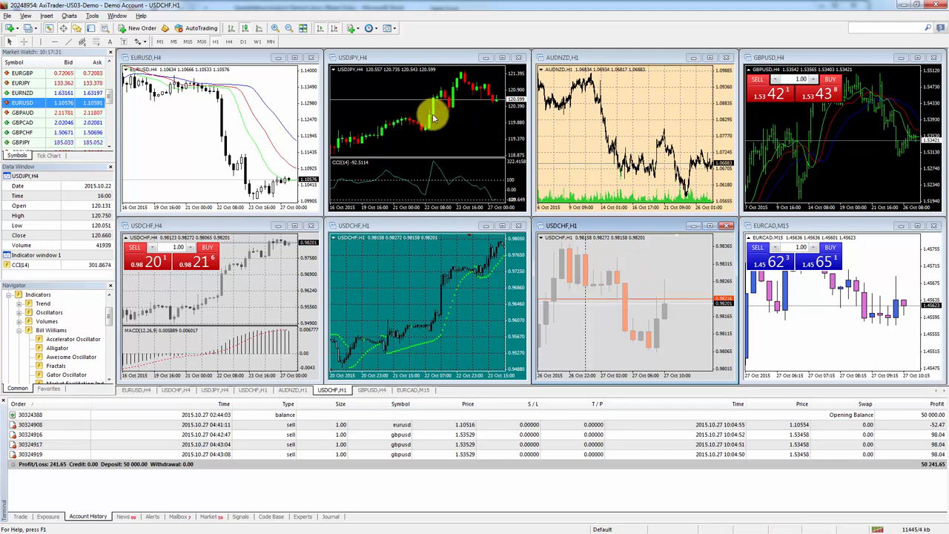
Open a new GBPAUD H1 chart window from Market Watch over the black GBPCAD chart
right_click(412, 119)
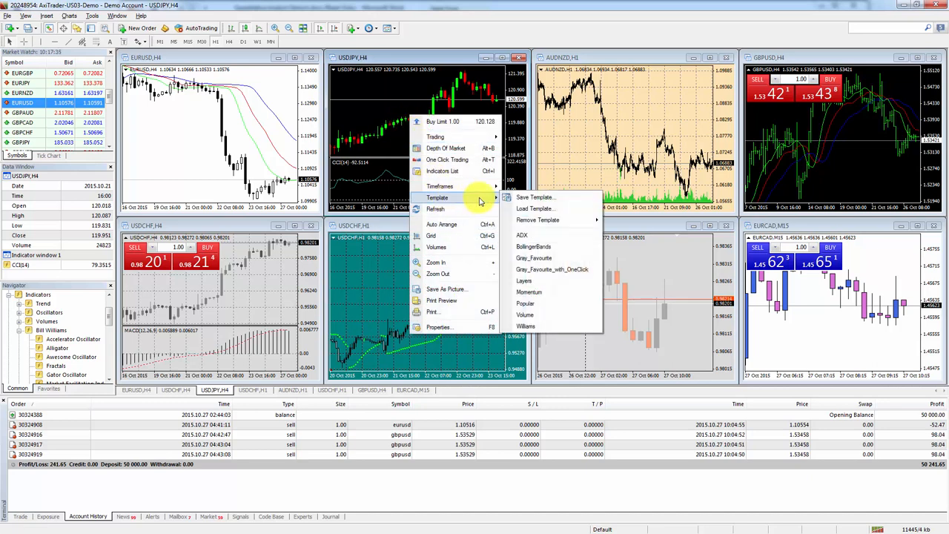
mouse_move(537, 196)
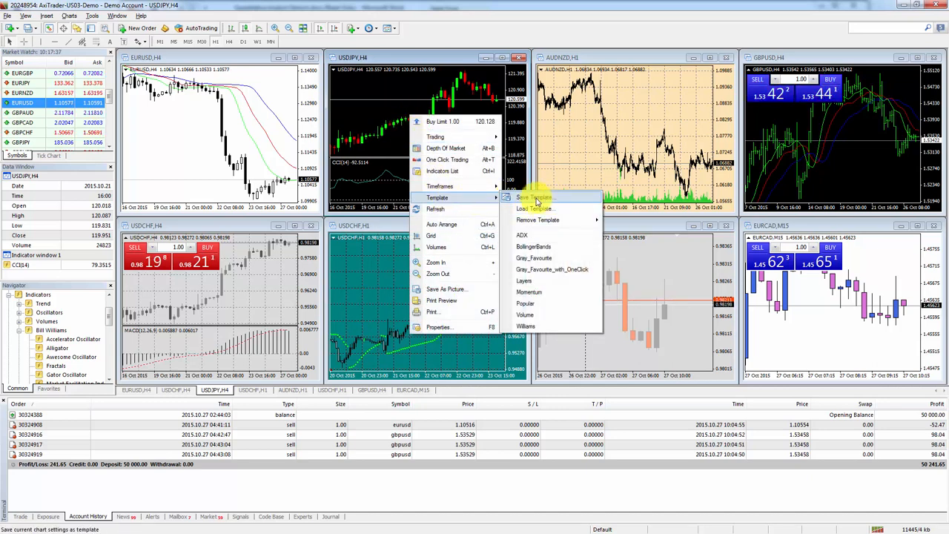
mouse_move(472, 172)
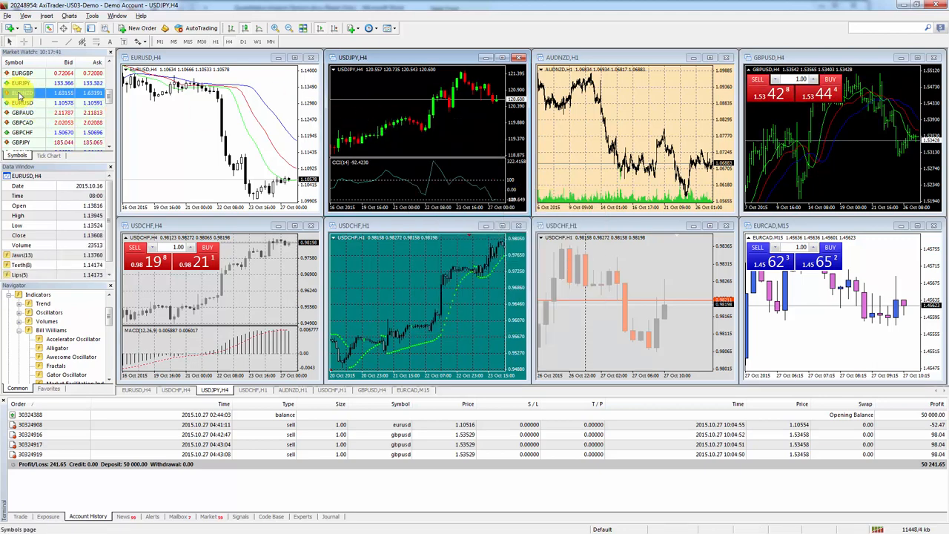
right_click(329, 194)
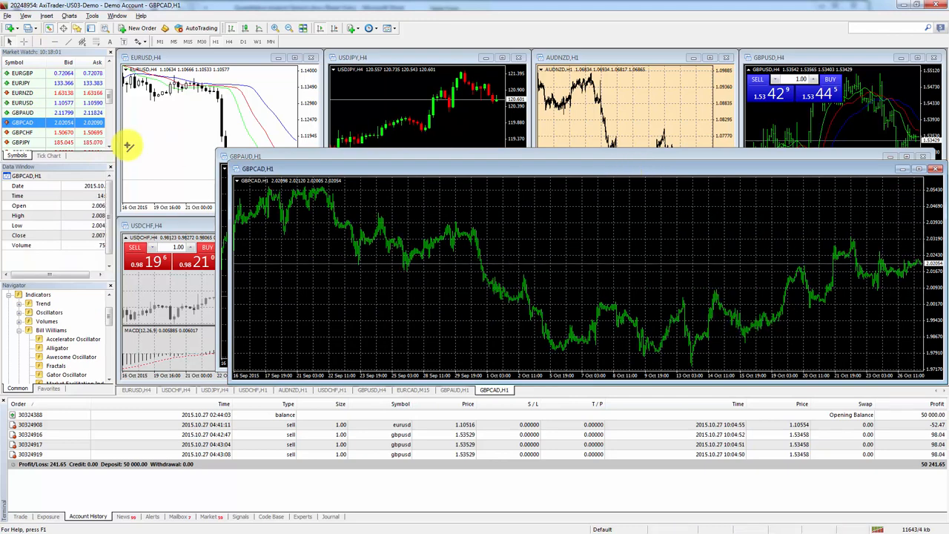
mouse_move(569, 273)
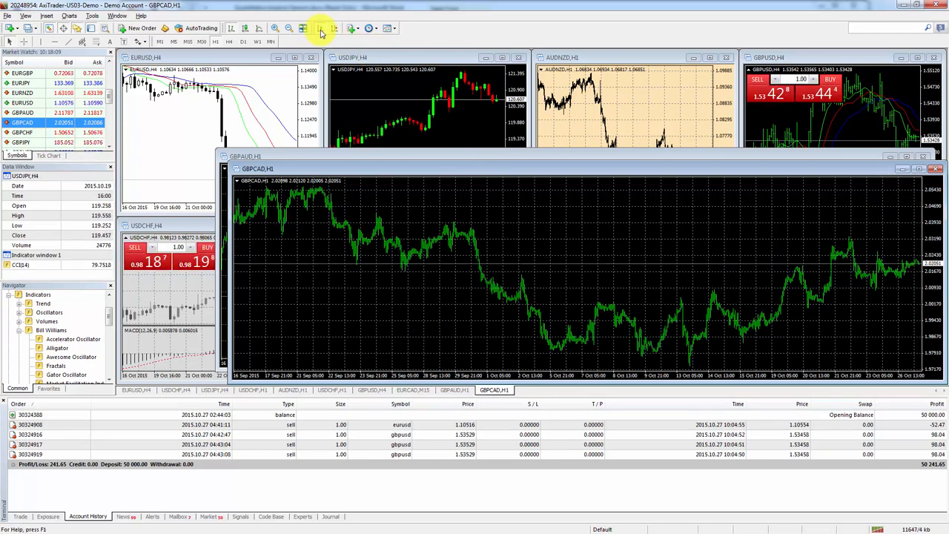
mouse_move(869, 216)
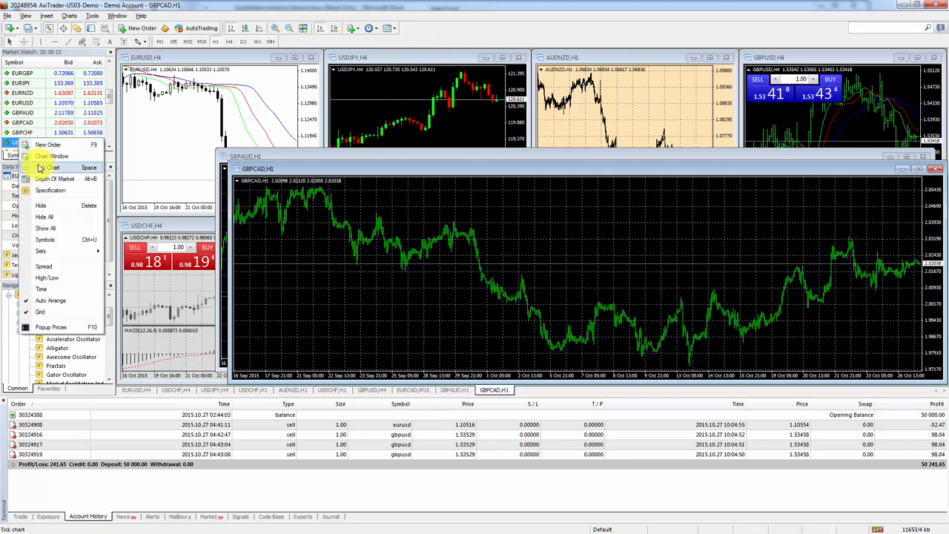
left_click(48, 166)
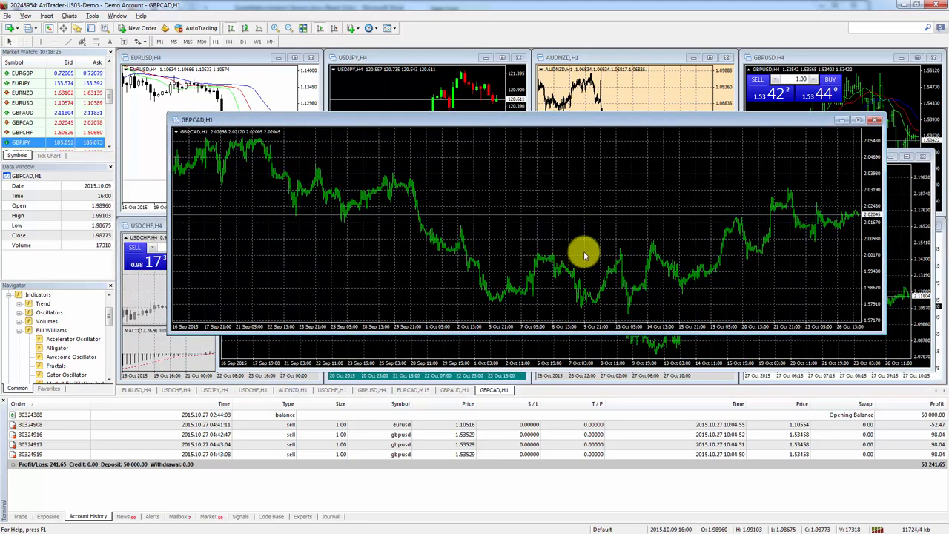
mouse_move(500, 251)
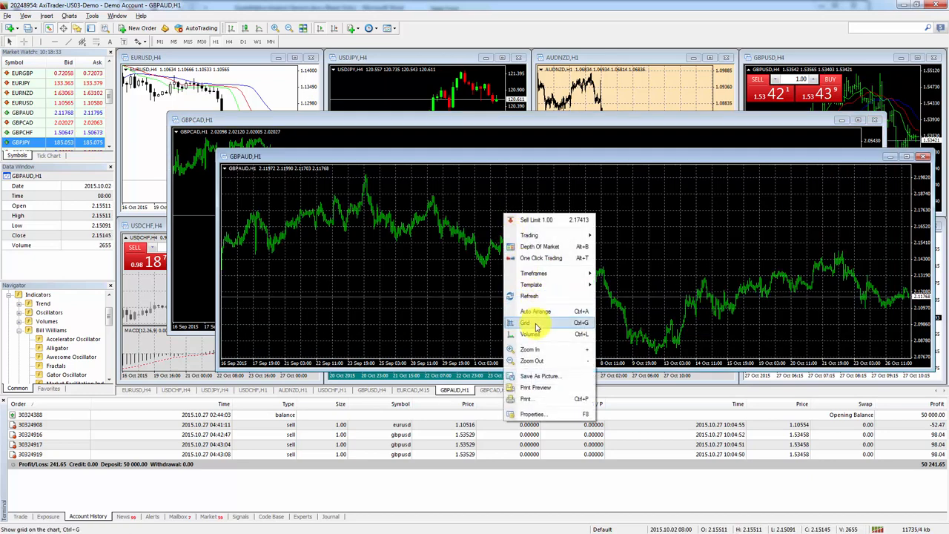
Bring the black GBPCAD H1 chart back to the front as the floating window
left_click(525, 323)
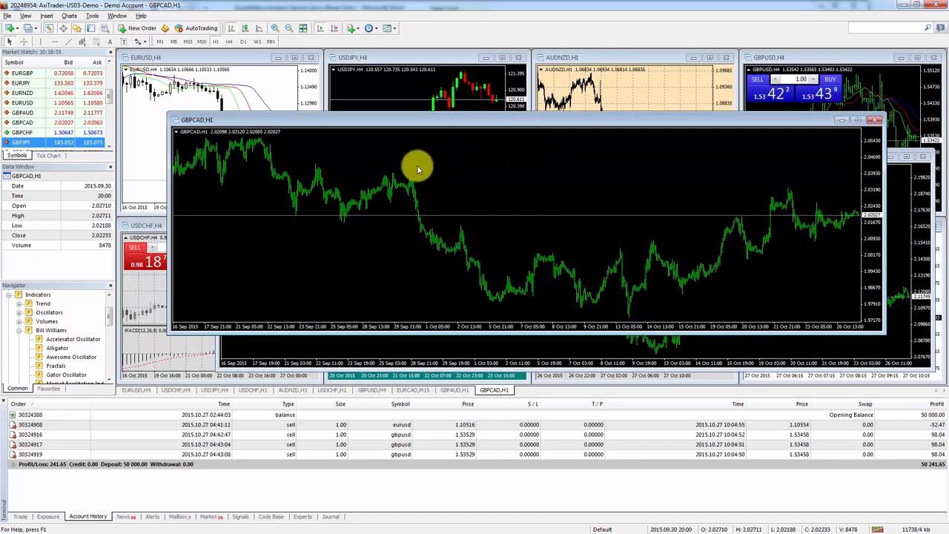
right_click(419, 169)
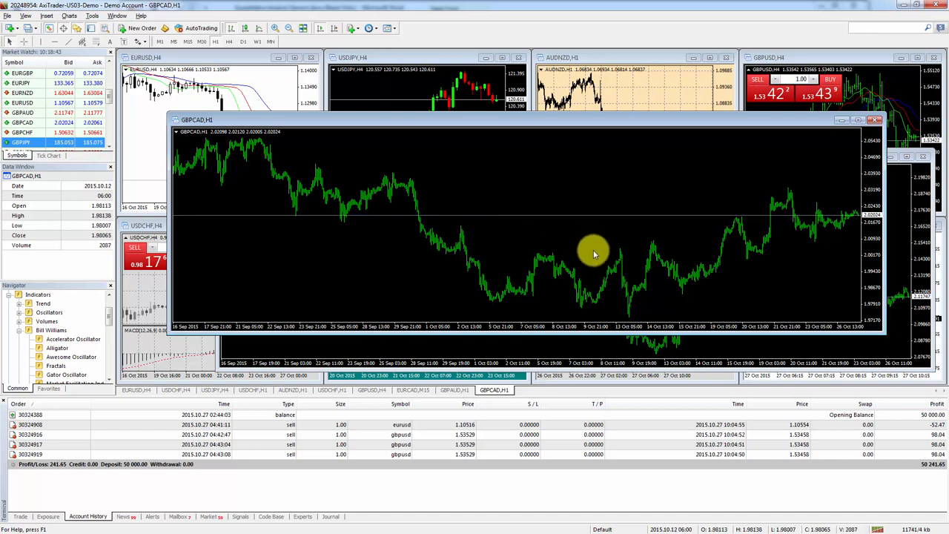
mouse_move(630, 249)
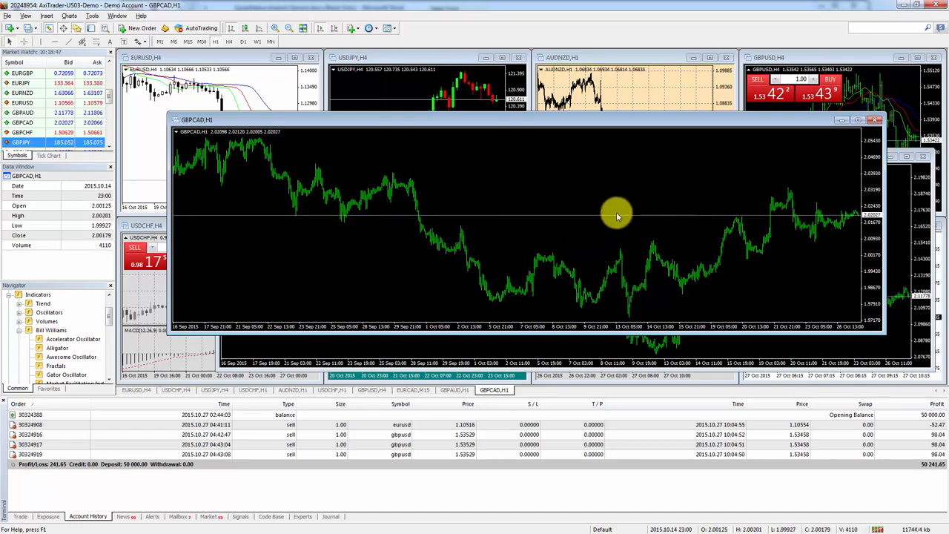
mouse_move(674, 181)
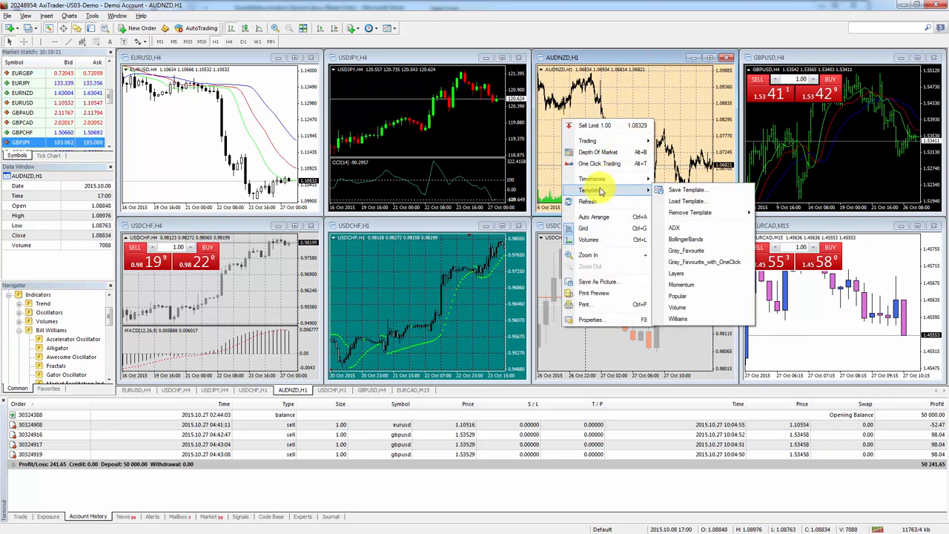
Save the beige AUDNZD chart's colours as a template named Default
left_click(687, 190)
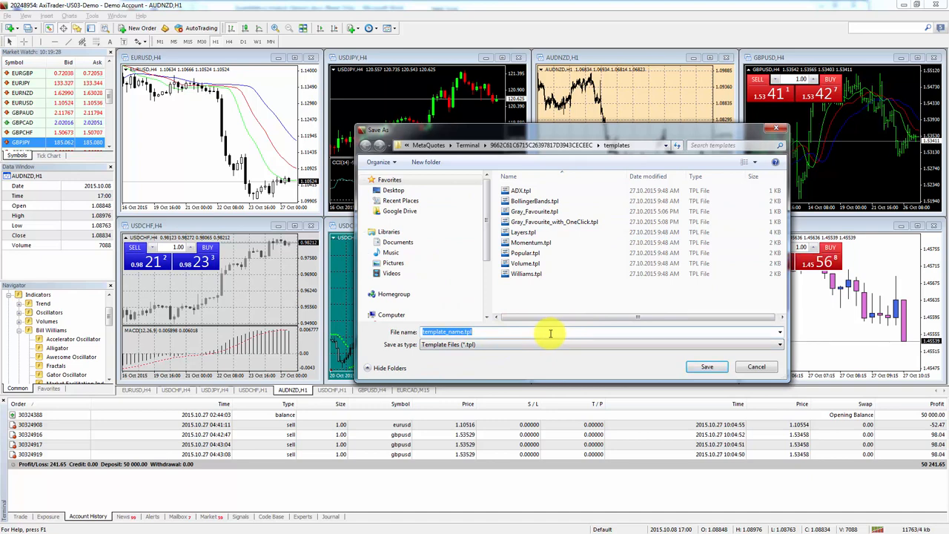
type("Default")
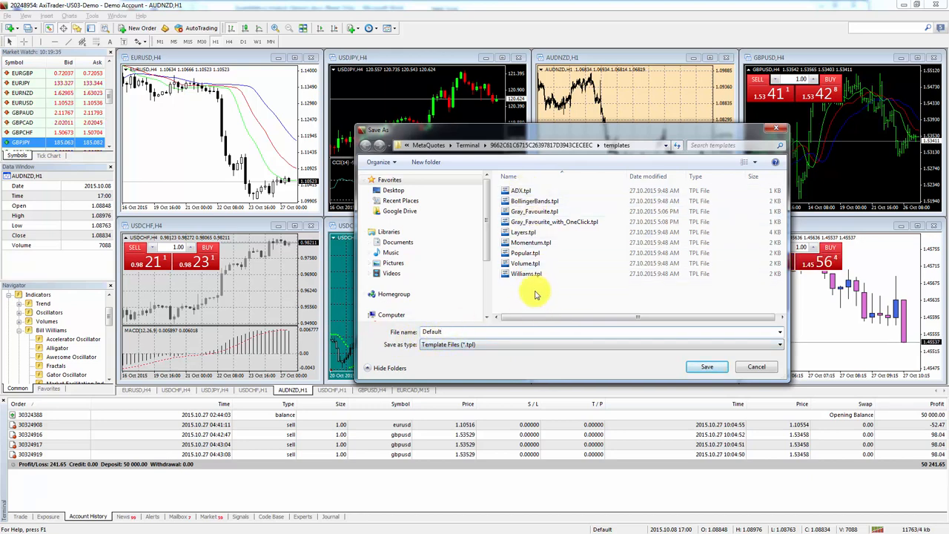
mouse_move(592, 291)
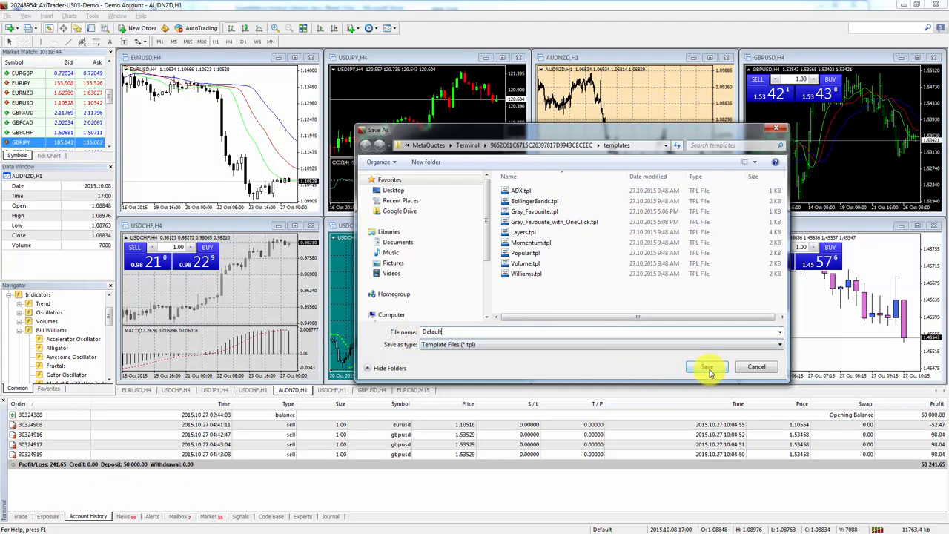
left_click(707, 366)
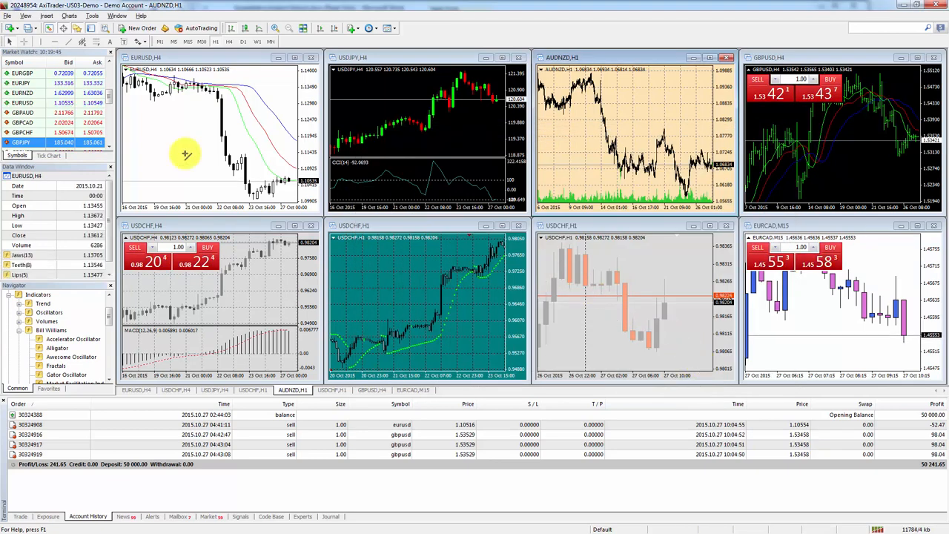
Open a new GBPCAD H1 chart from Market Watch, which picks up the beige Default scheme
right_click(23, 116)
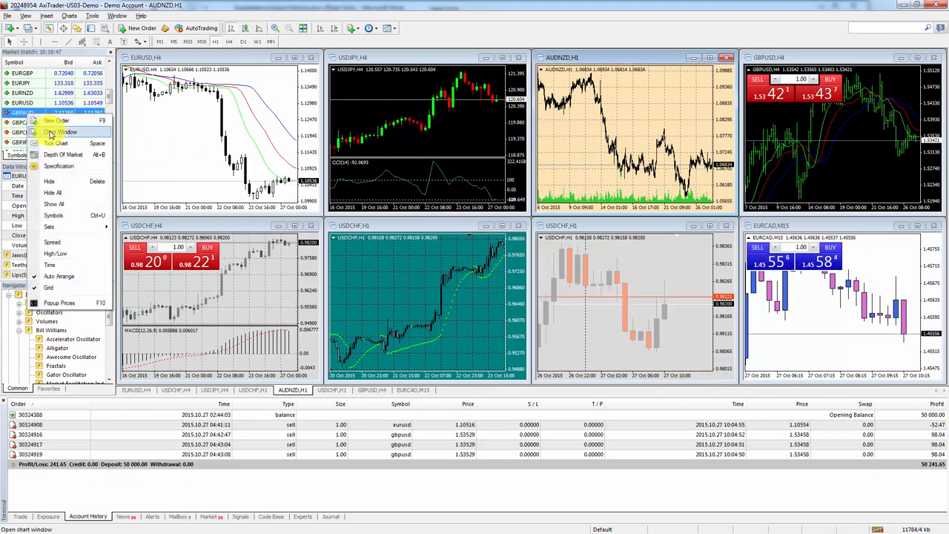
left_click(59, 130)
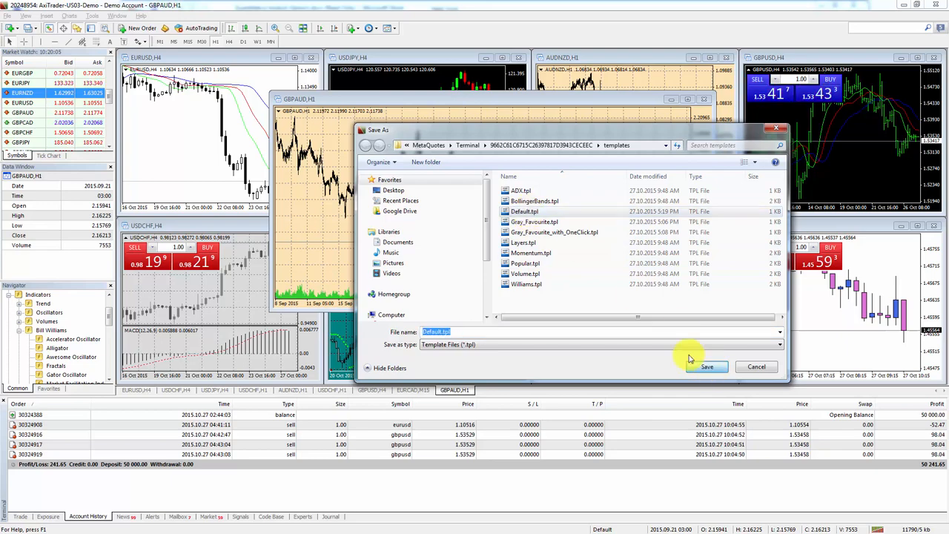
left_click(709, 366)
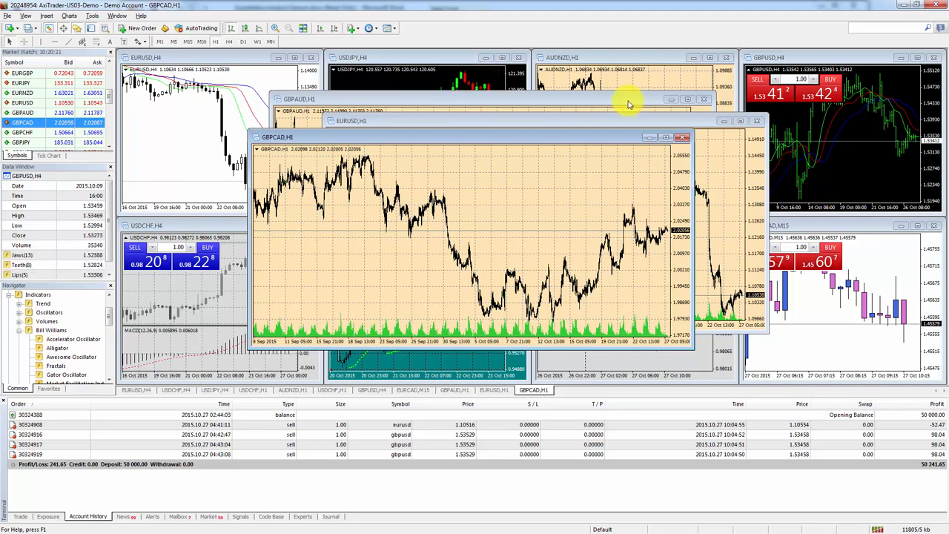
Overwrite Default.tpl with the white EURCAD M15 chart's colour scheme
right_click(804, 300)
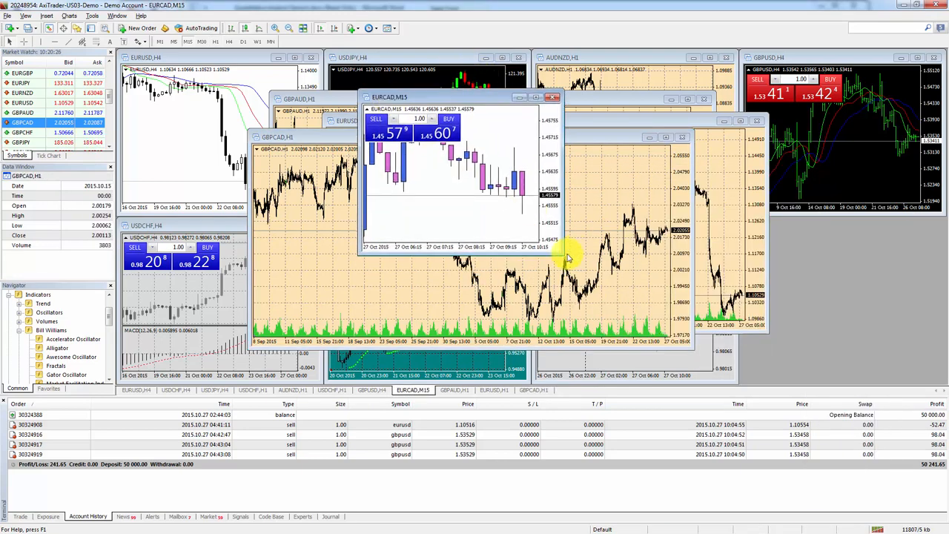
right_click(567, 258)
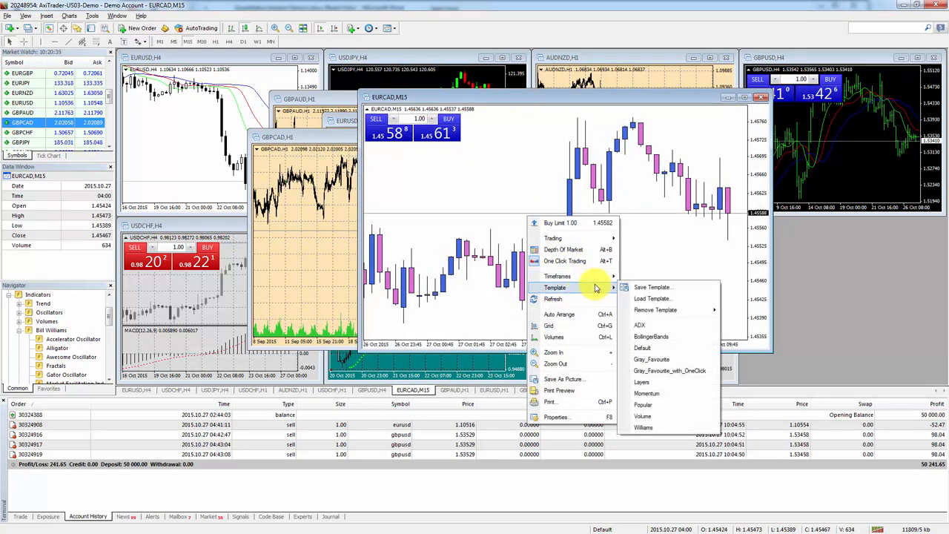
left_click(653, 288)
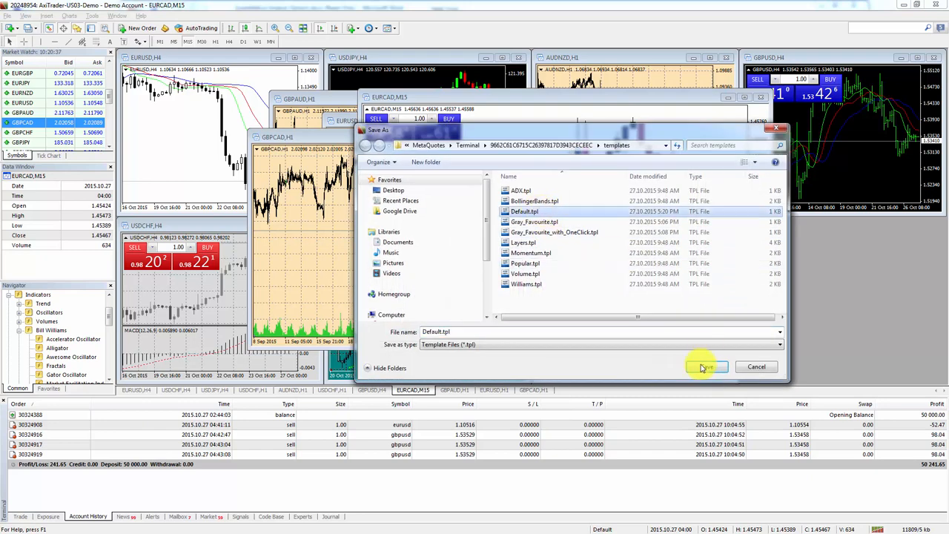
left_click(709, 366)
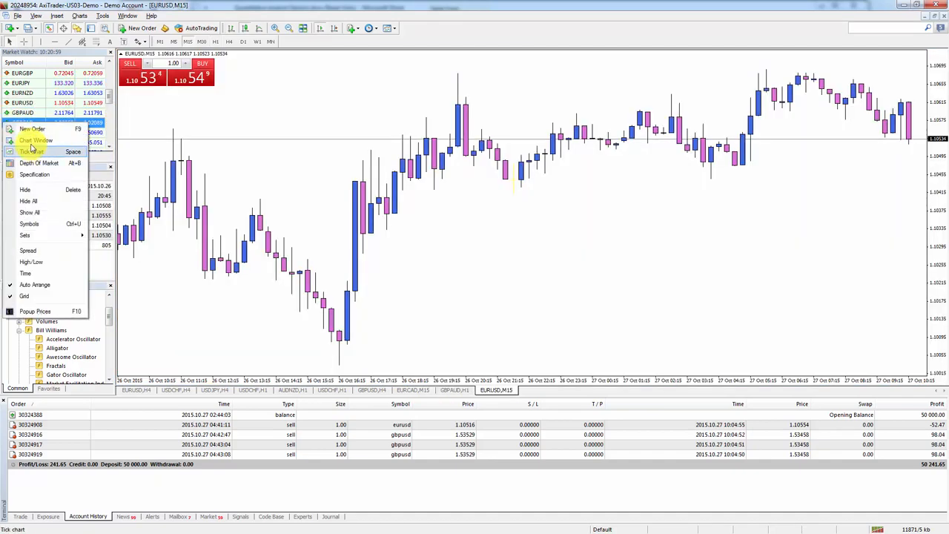
Open a new GBPCHF M15 chart in the white Default scheme, then return to the beige GBPAUD H1 chart
left_click(32, 141)
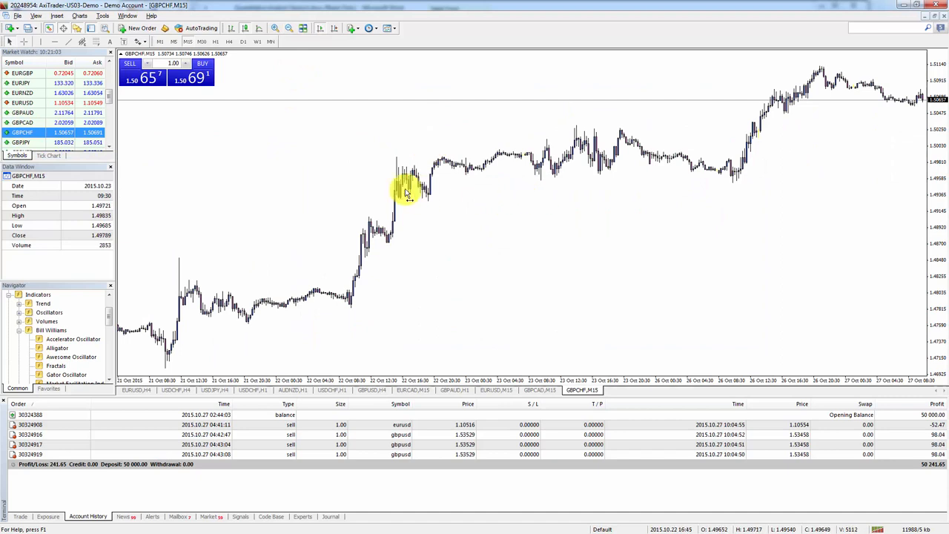
left_click(272, 28)
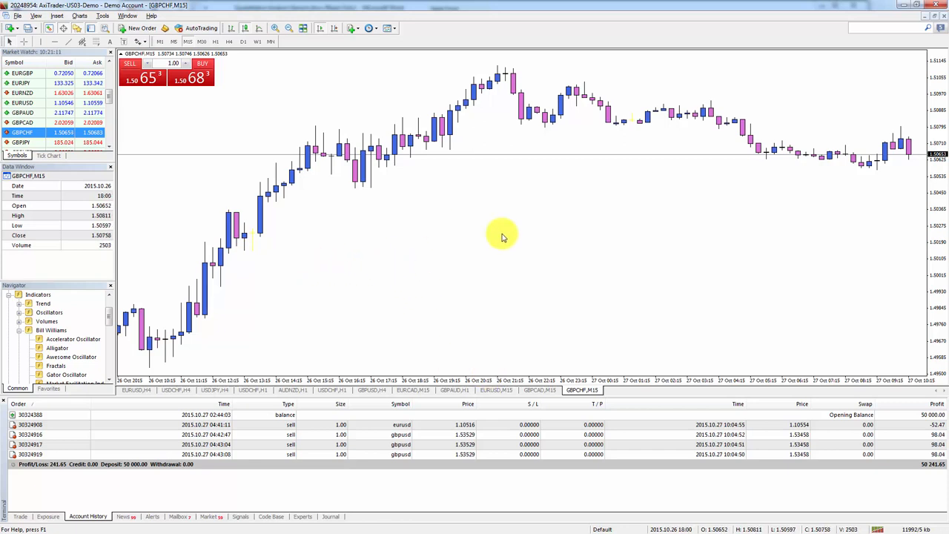
mouse_move(573, 302)
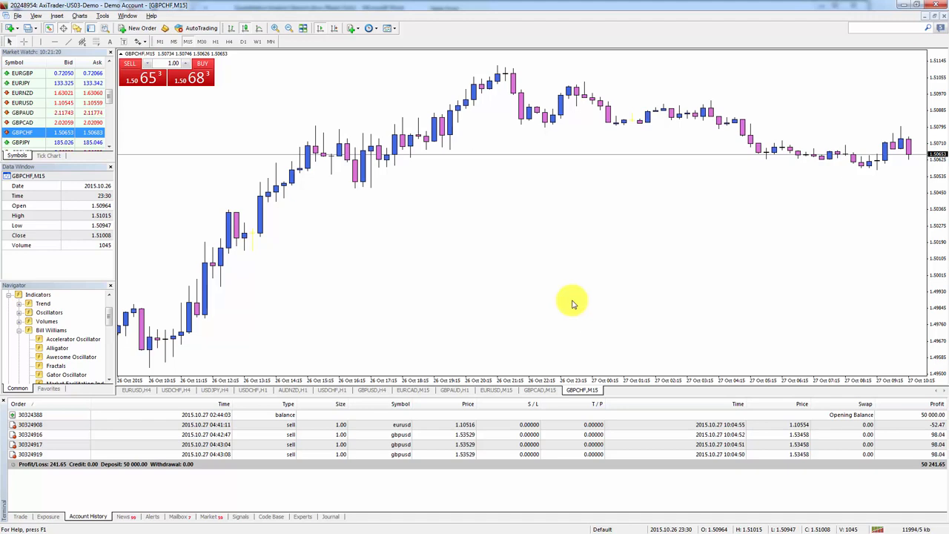
left_click(454, 390)
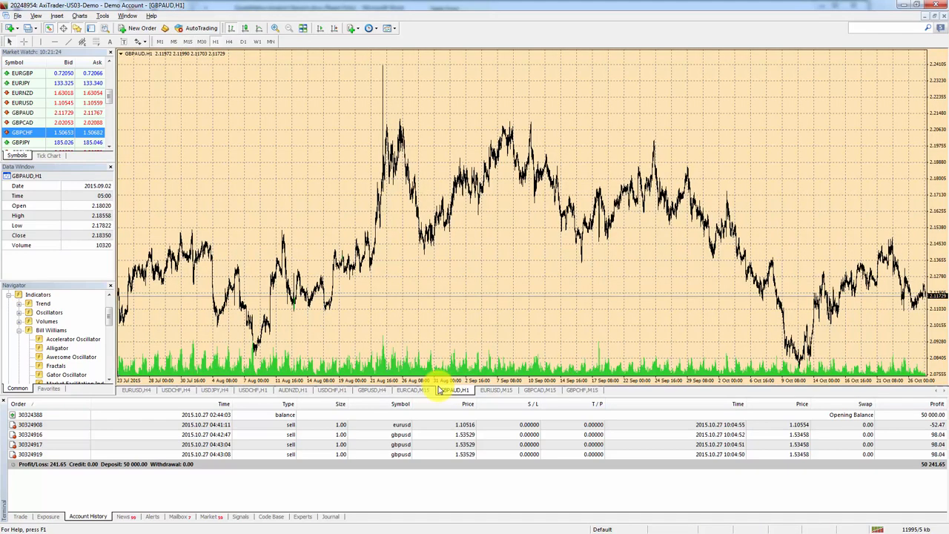
Tile all open chart windows so the white GBPCHF and beige GBPAUD charts show together
left_click(415, 392)
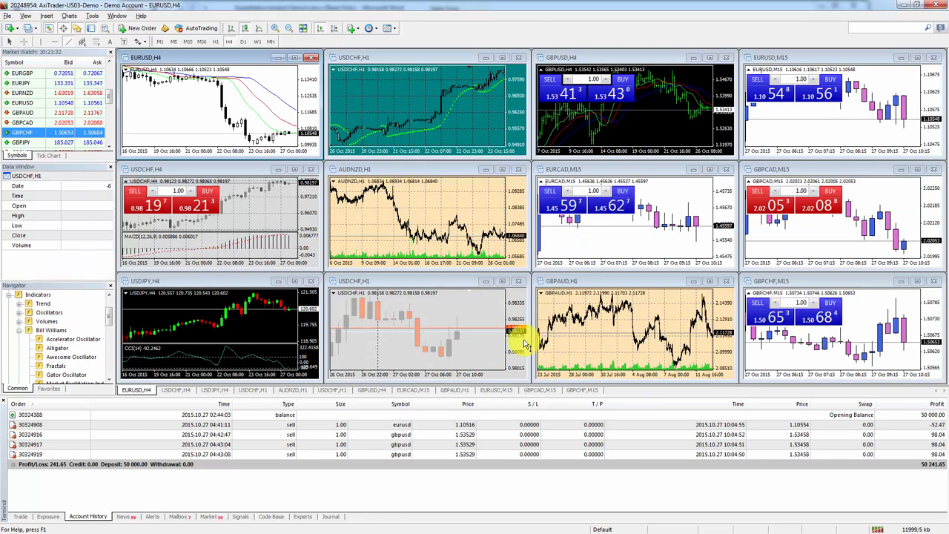
mouse_move(525, 344)
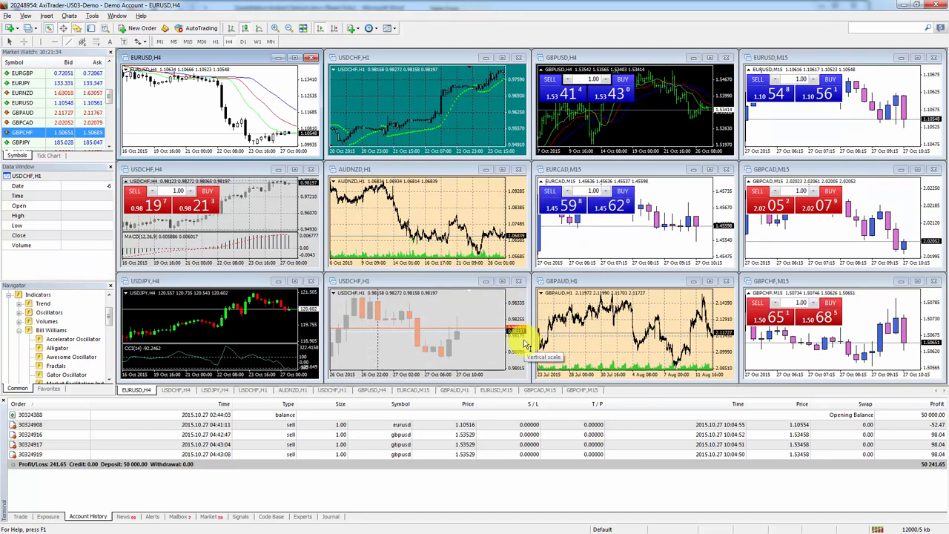